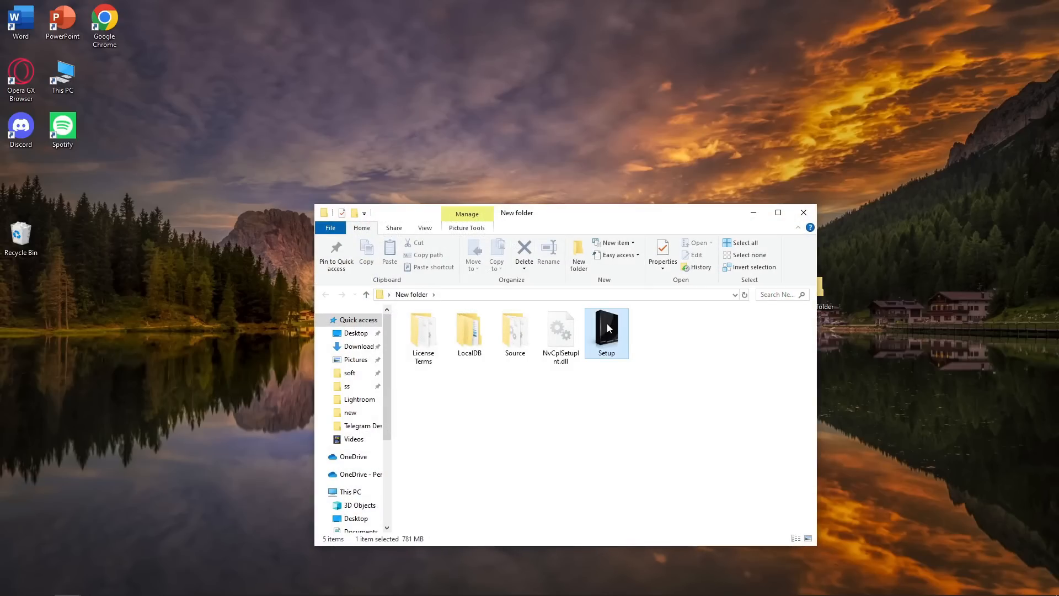
Launch Setup and install CorelDRAW Graphics Suite 2024 with the Typical Installation option.
right_click(607, 328)
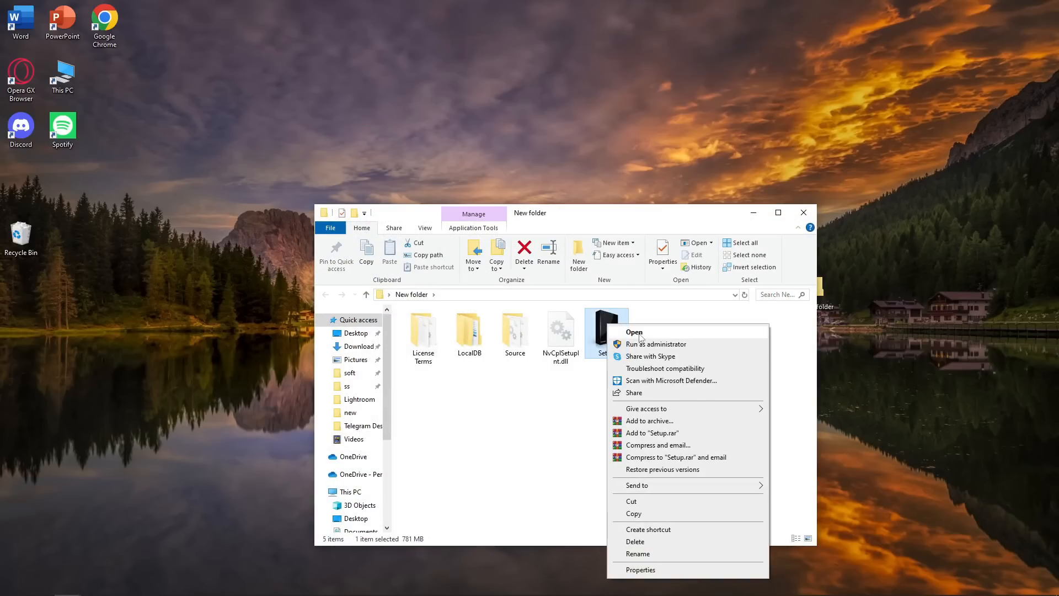
left_click(634, 331)
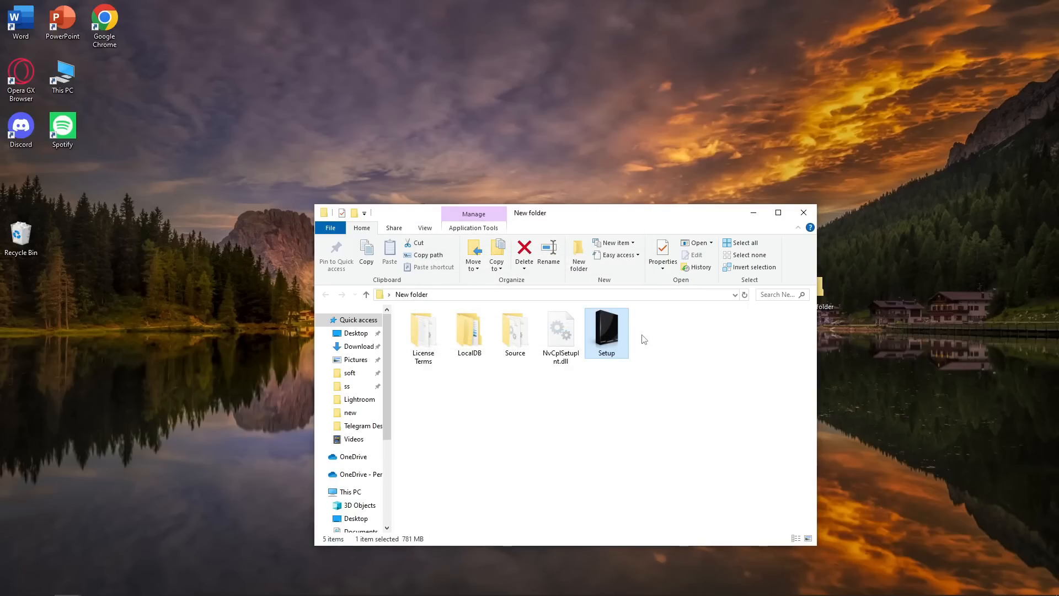
double_click(606, 327)
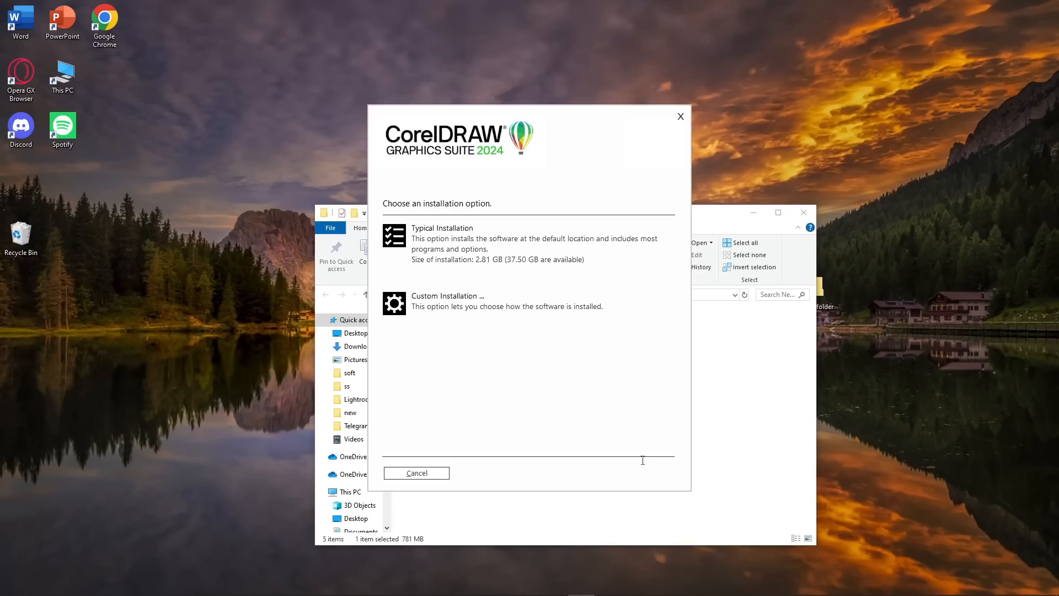
left_click(442, 238)
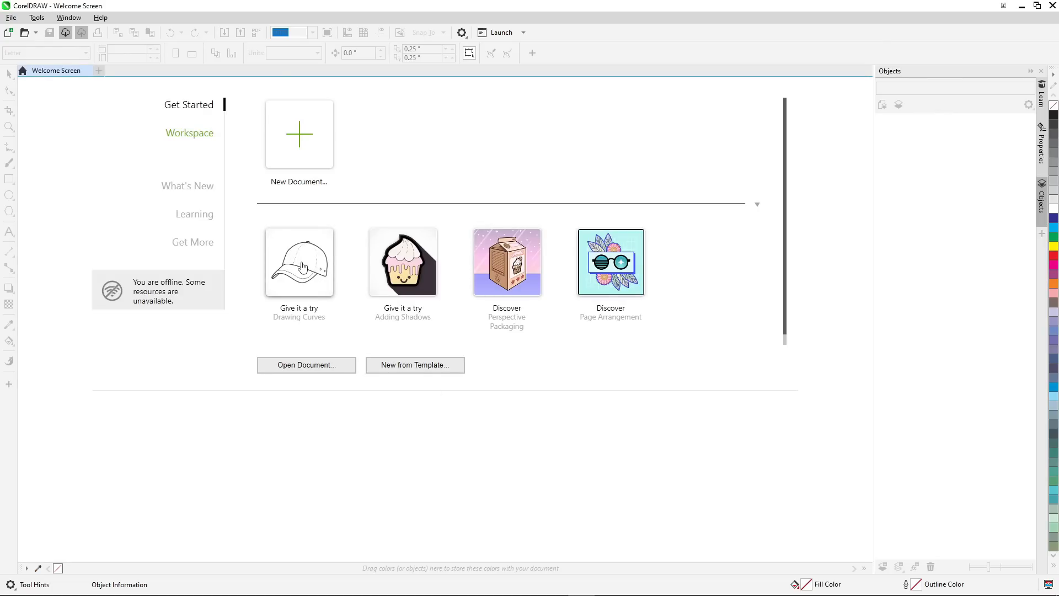
mouse_move(592, 209)
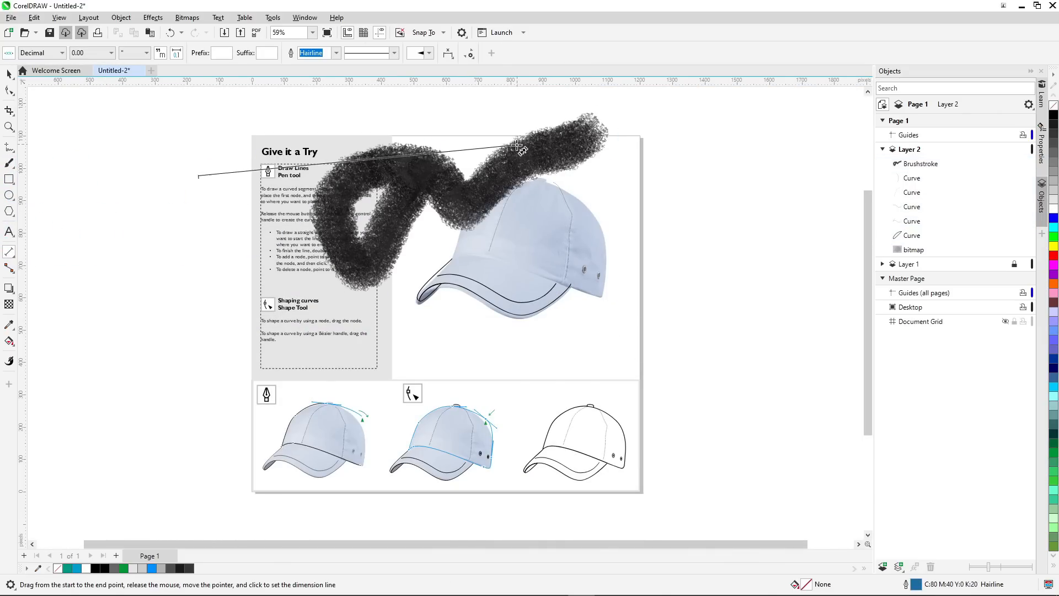
Draw a 10.32" dimension line across the cap page, then browse the Edit and Effects menus.
left_click_drag(198, 176, 534, 322)
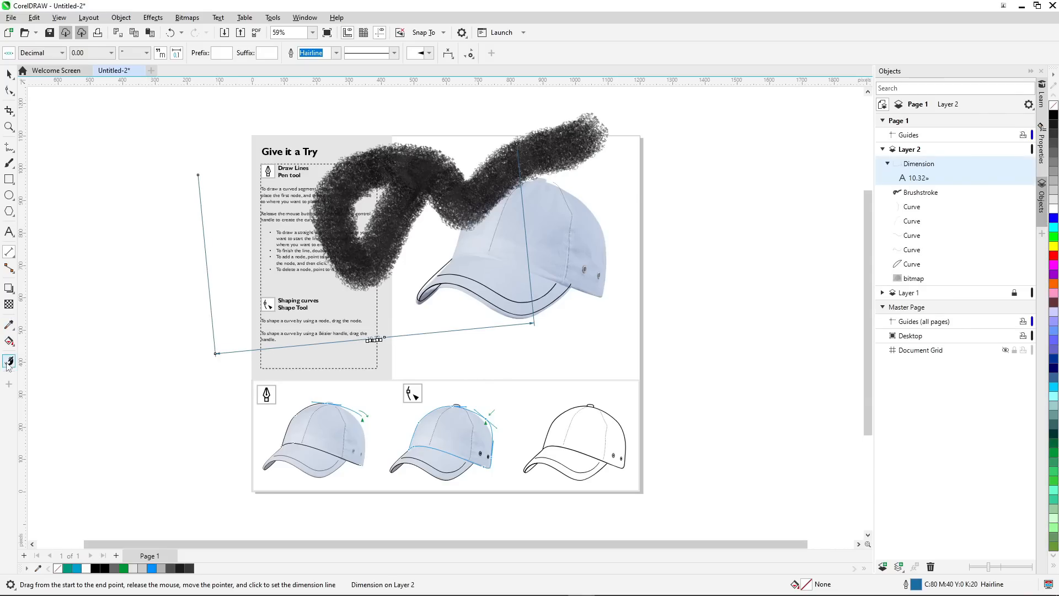
left_click(29, 16)
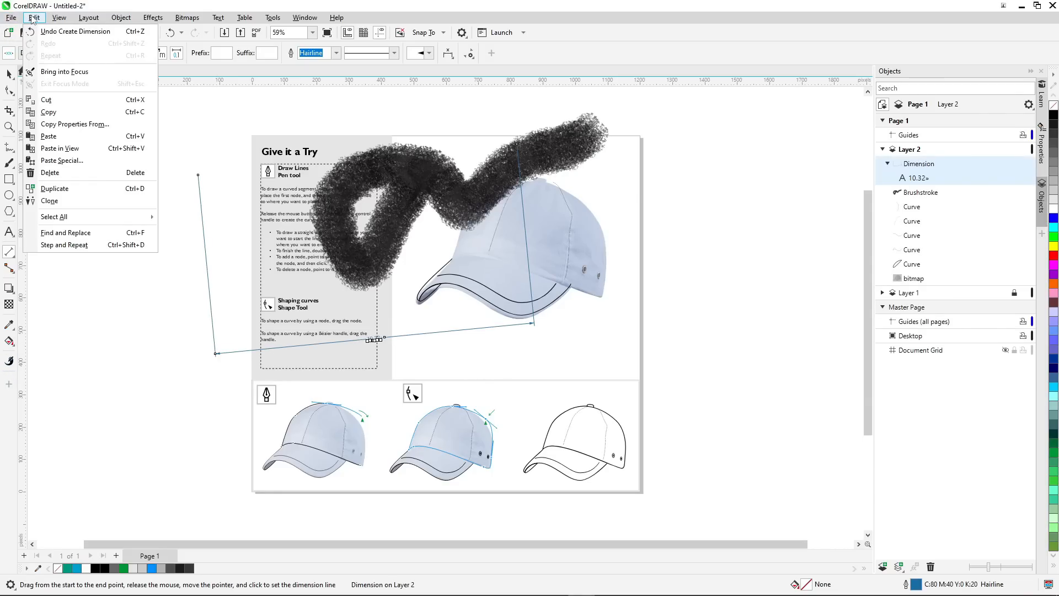
left_click(154, 17)
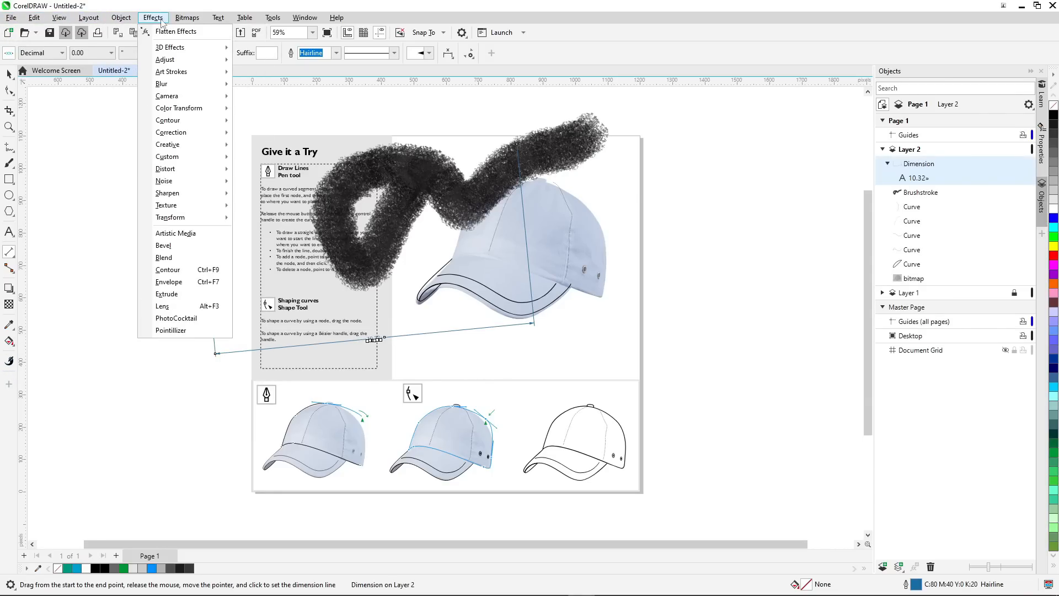
left_click(304, 17)
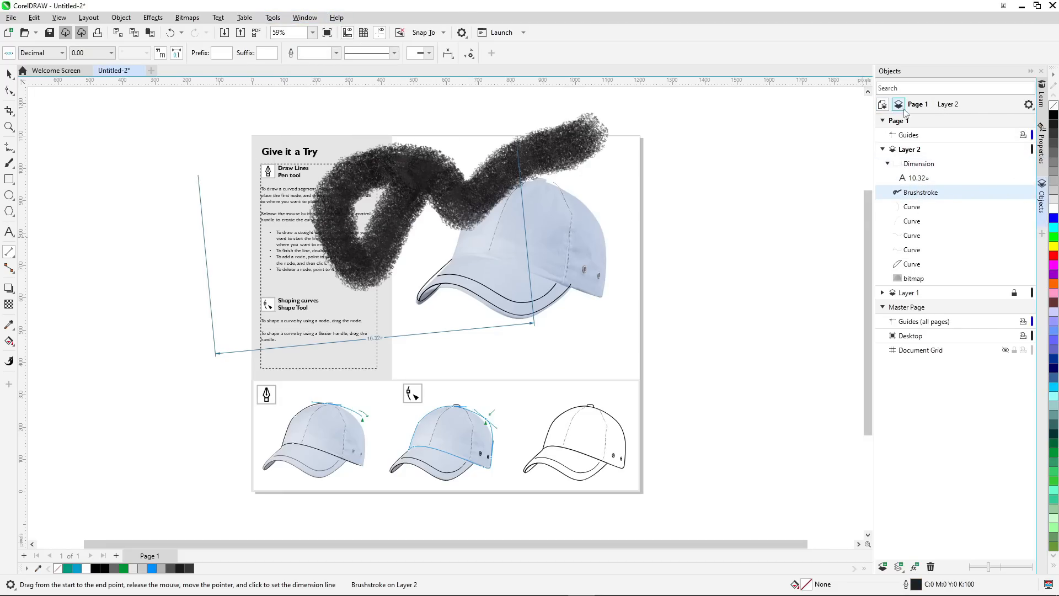
left_click(972, 105)
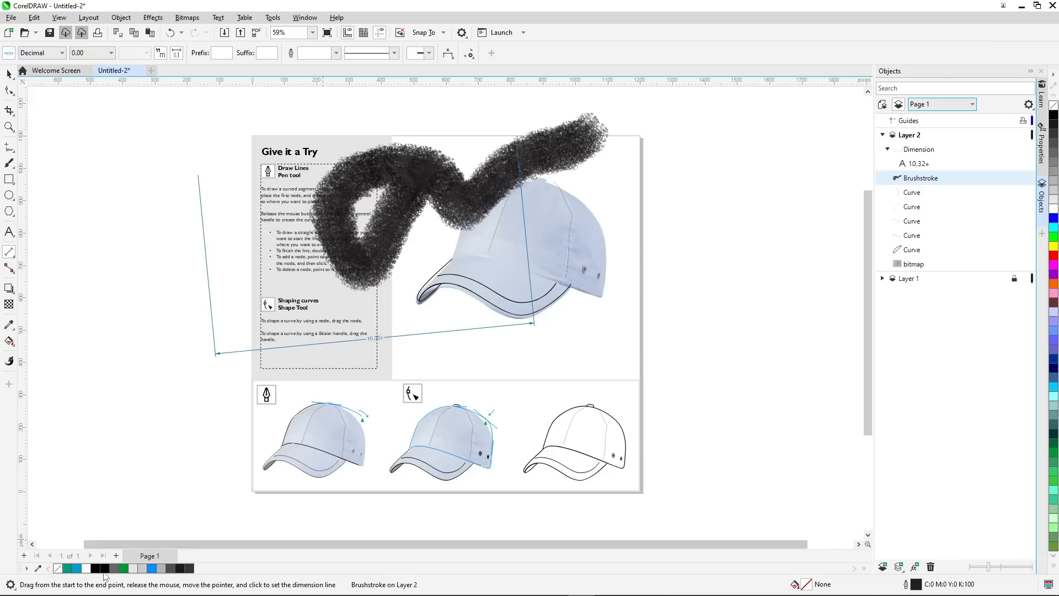
mouse_move(1040, 530)
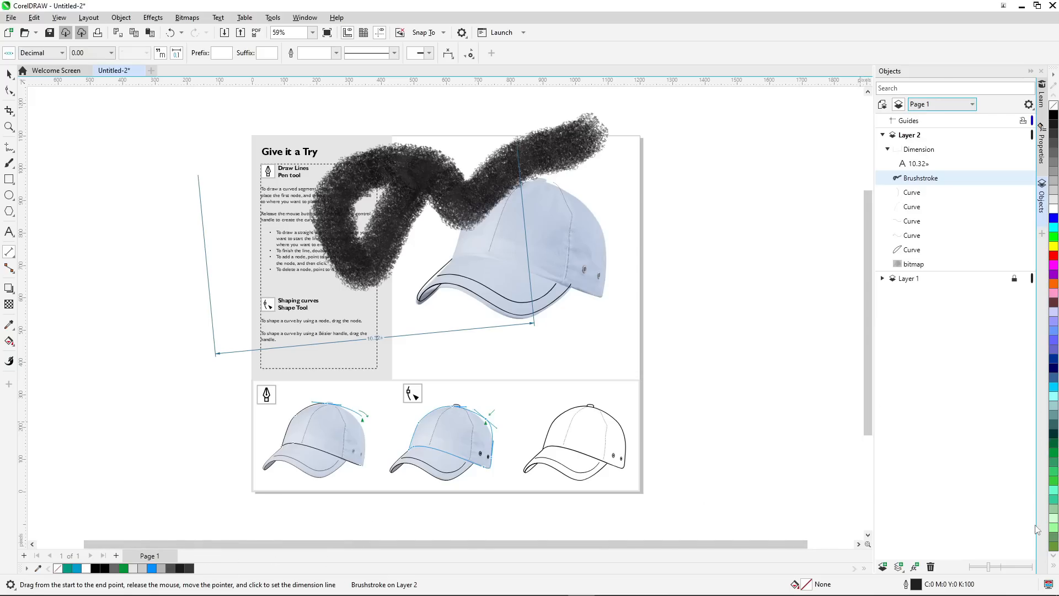